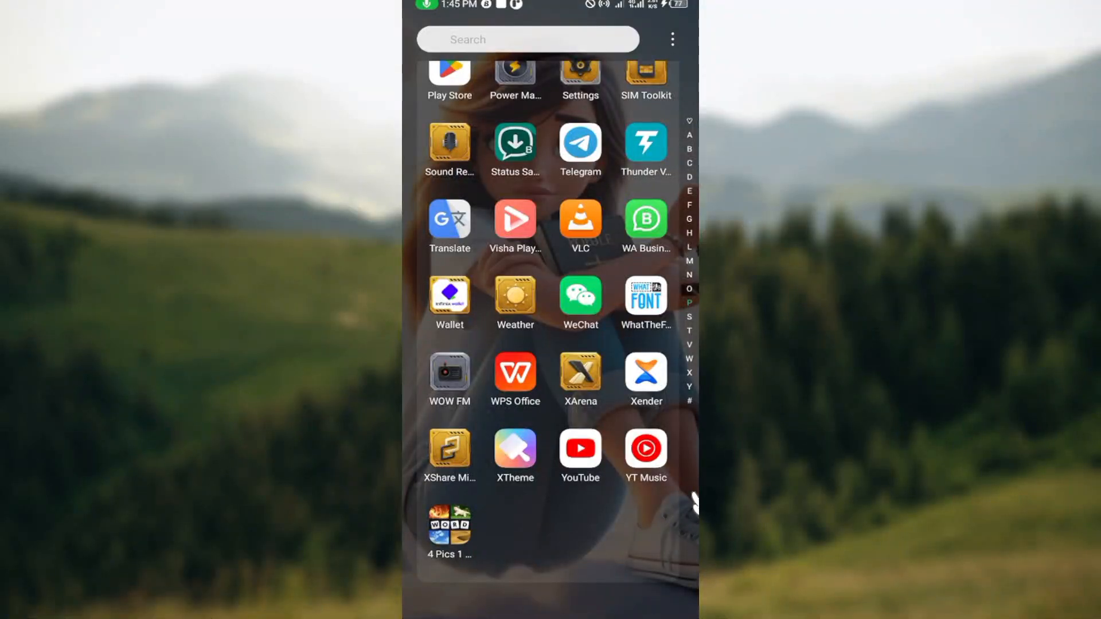
mouse_move(505, 530)
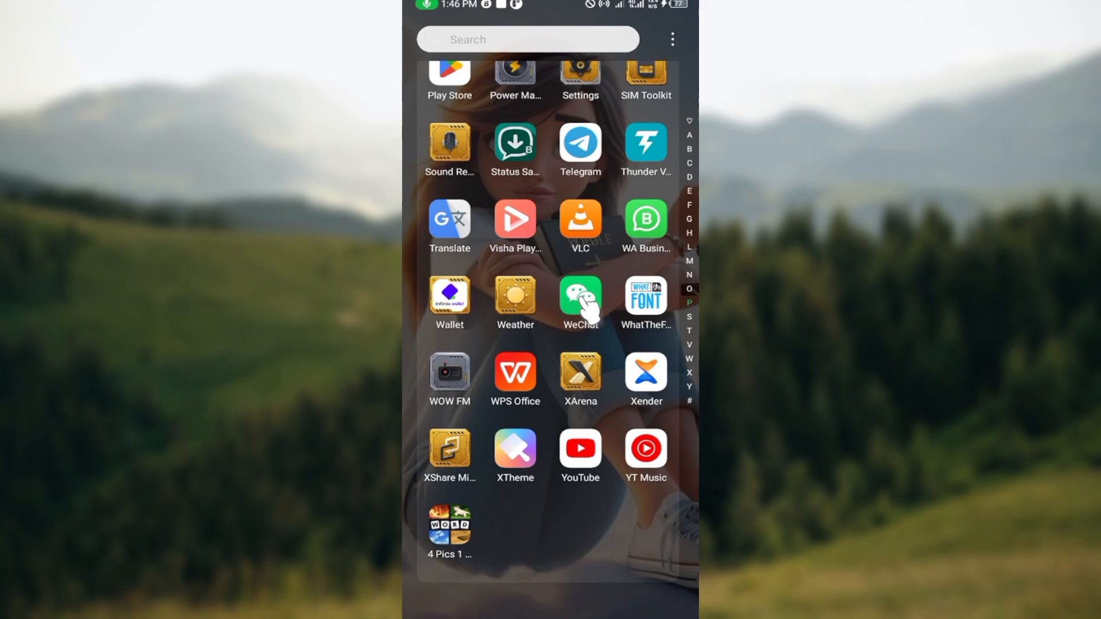
Step: Launch WeChat from the app drawer to its chats list
click(581, 294)
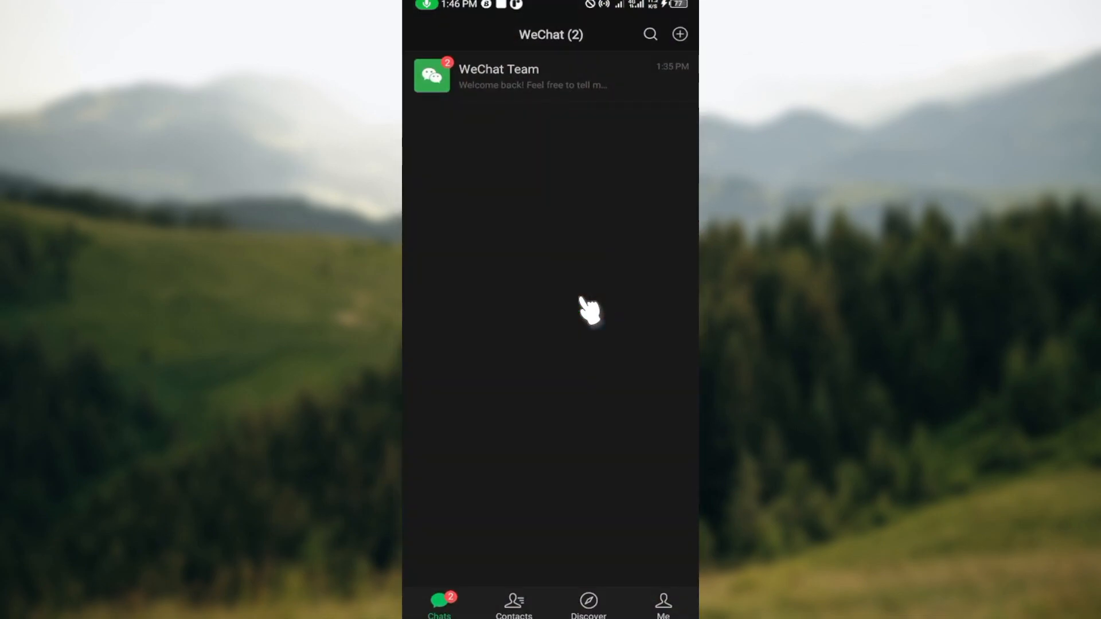
mouse_move(513, 196)
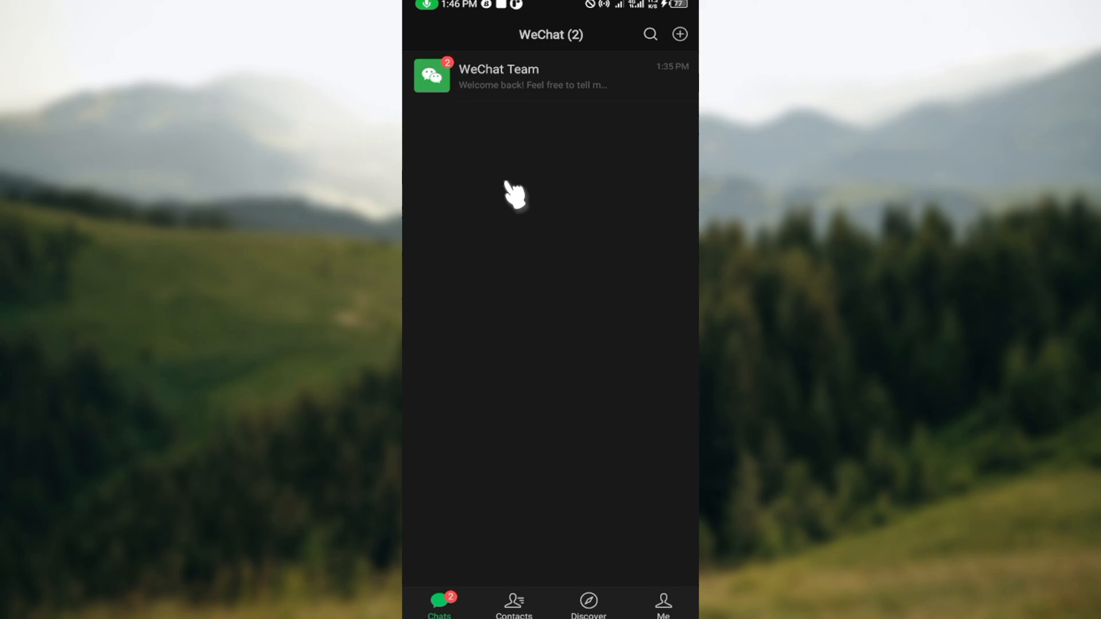
mouse_move(569, 140)
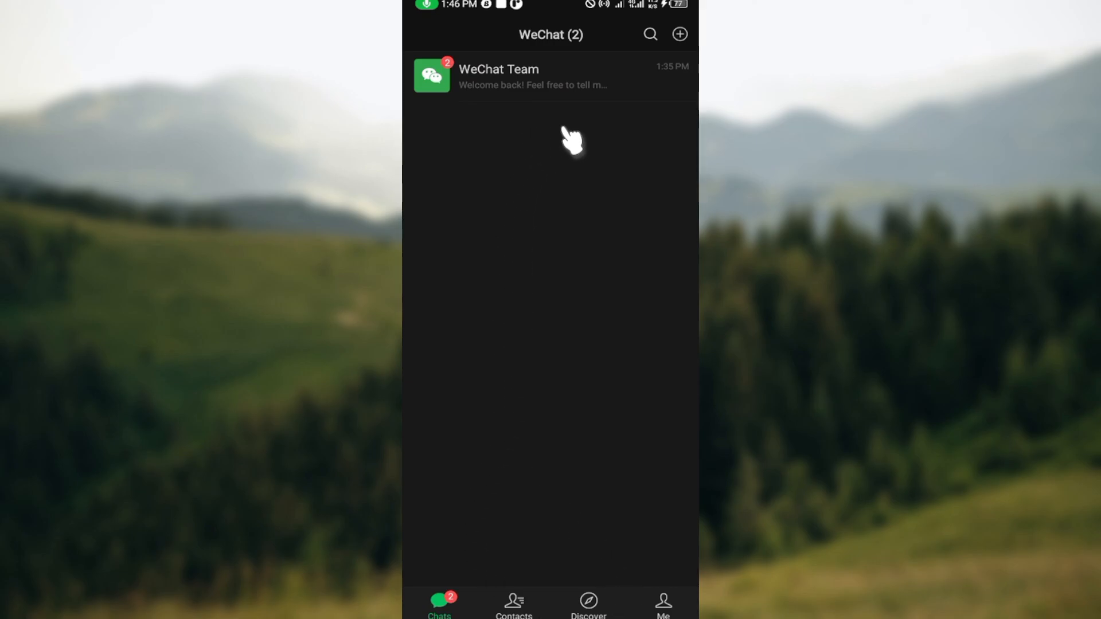
mouse_move(546, 396)
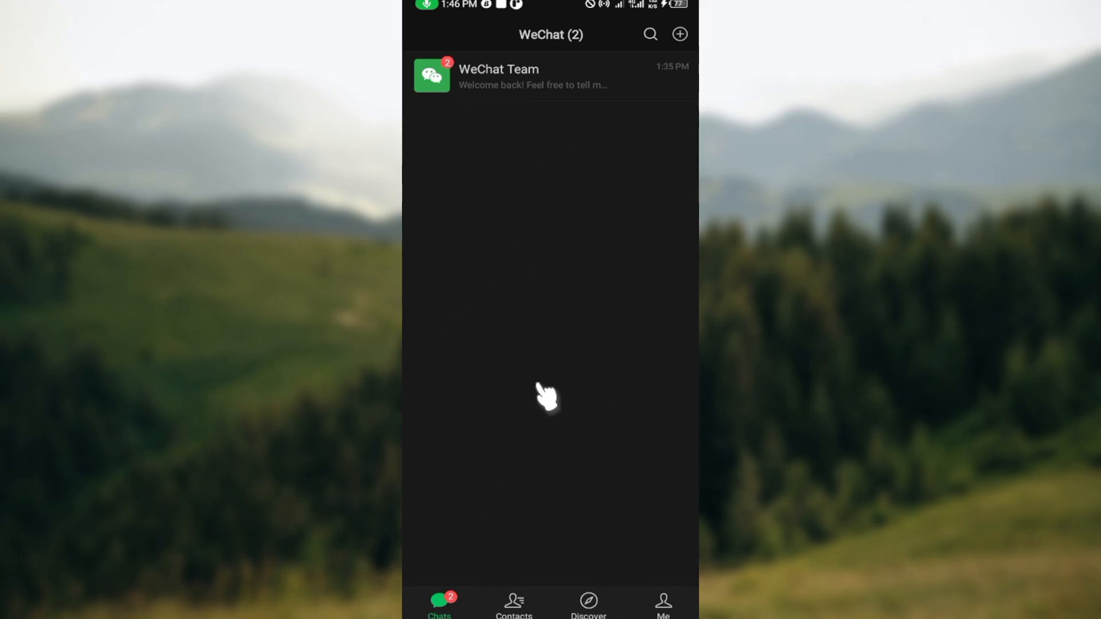
mouse_move(569, 605)
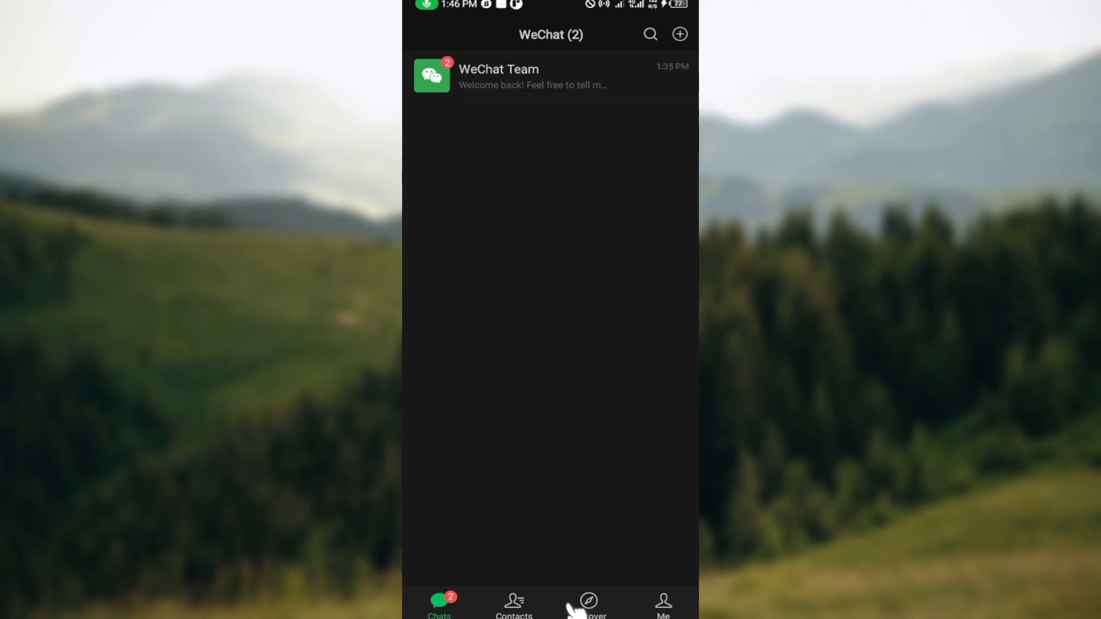
mouse_move(664, 608)
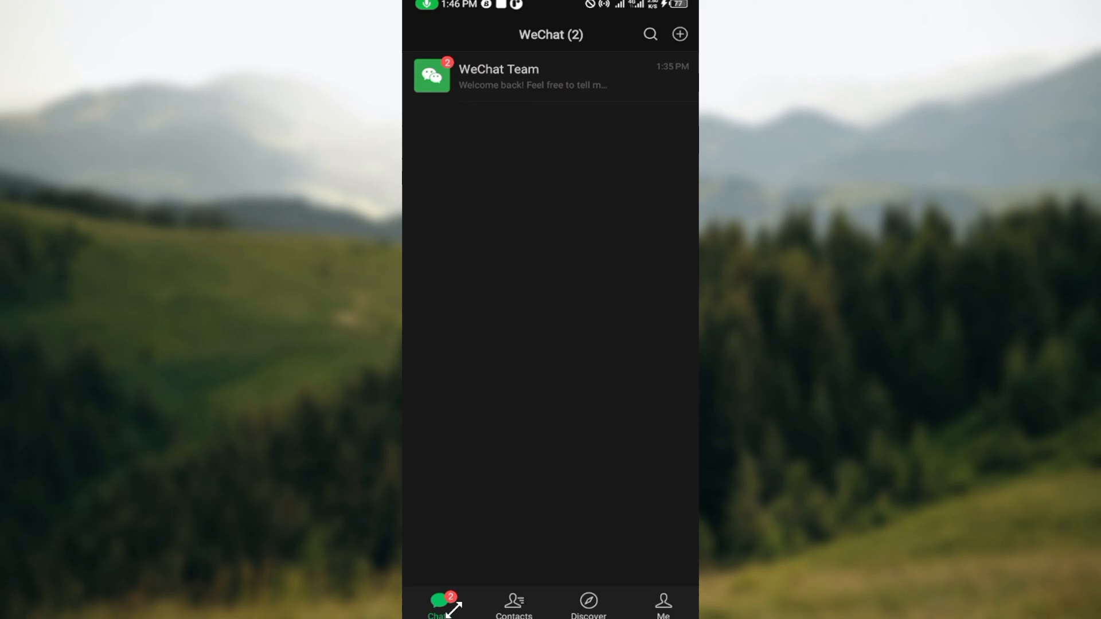
mouse_move(645, 66)
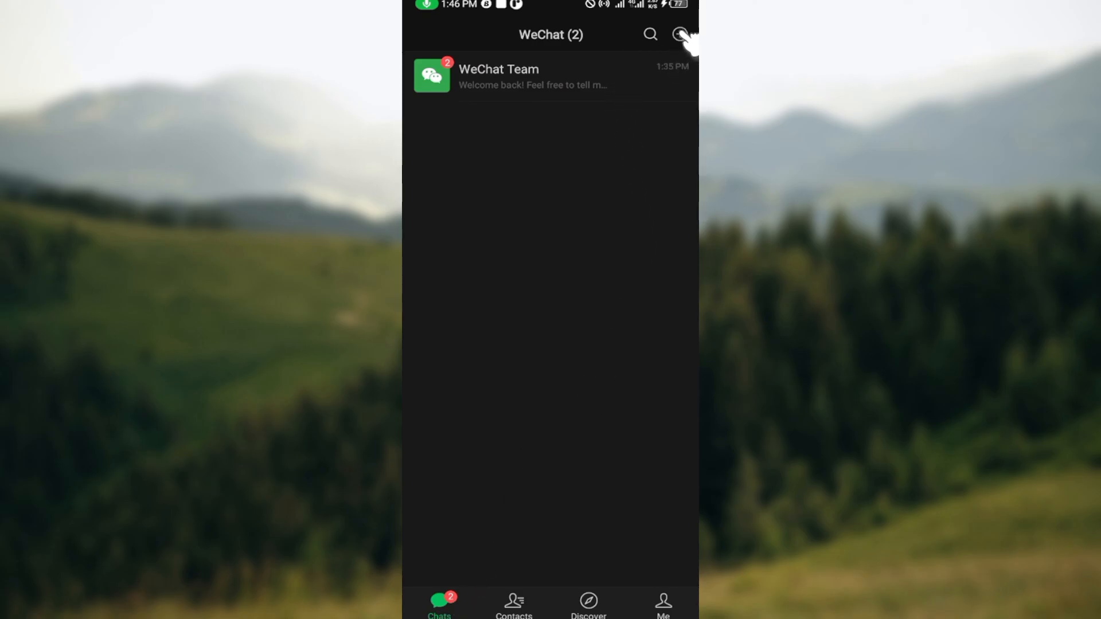
Step: Briefly visit the Group Chat screen from the + menu and return to chats
click(678, 35)
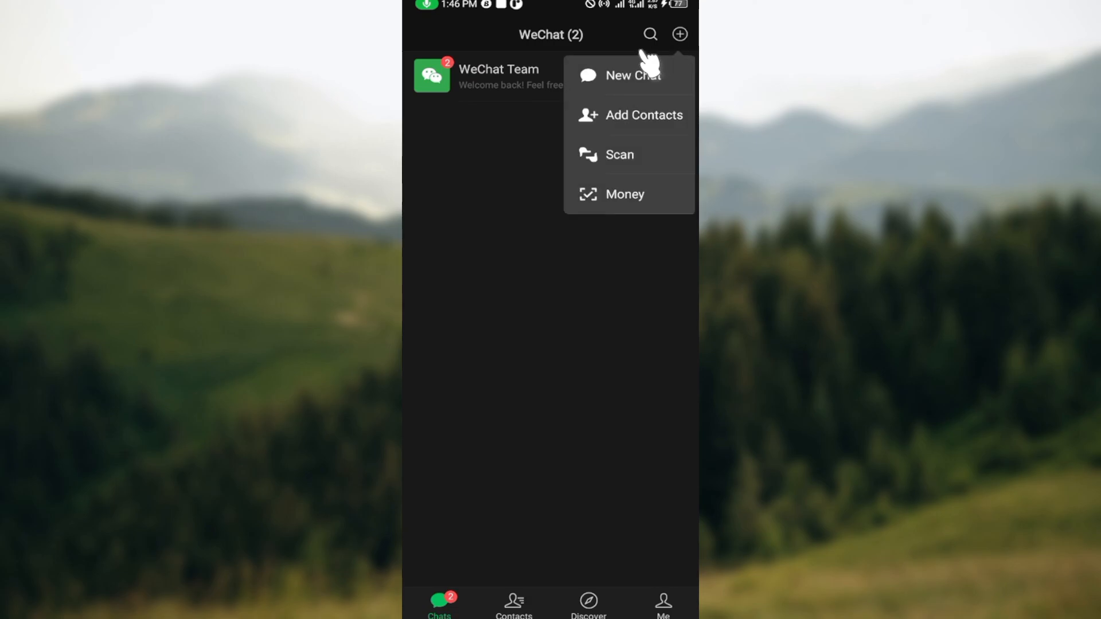
mouse_move(646, 119)
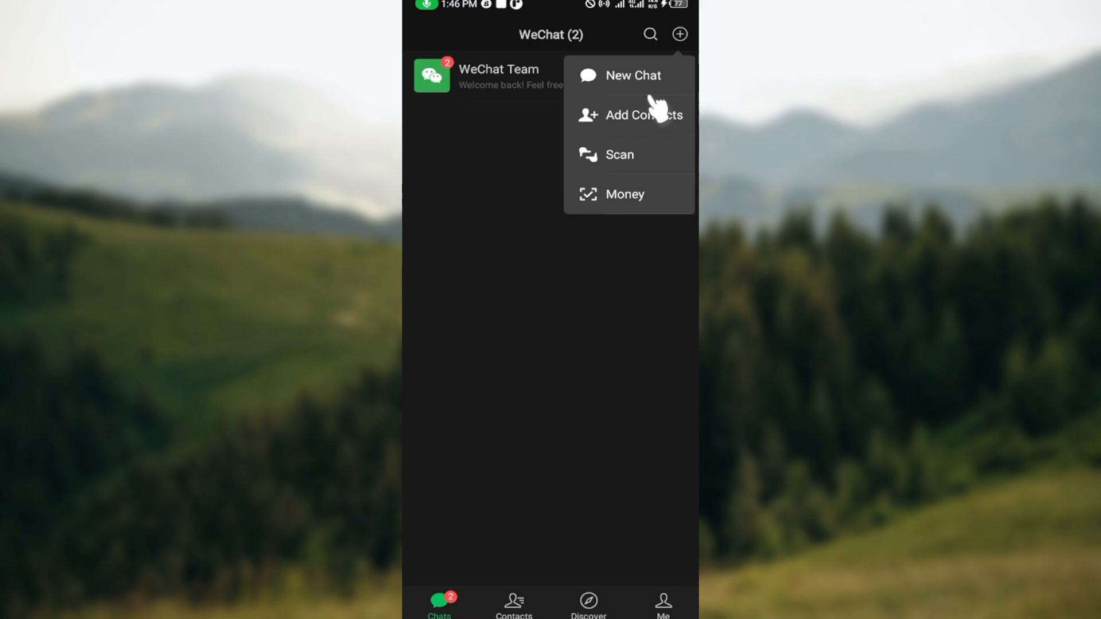
mouse_move(659, 130)
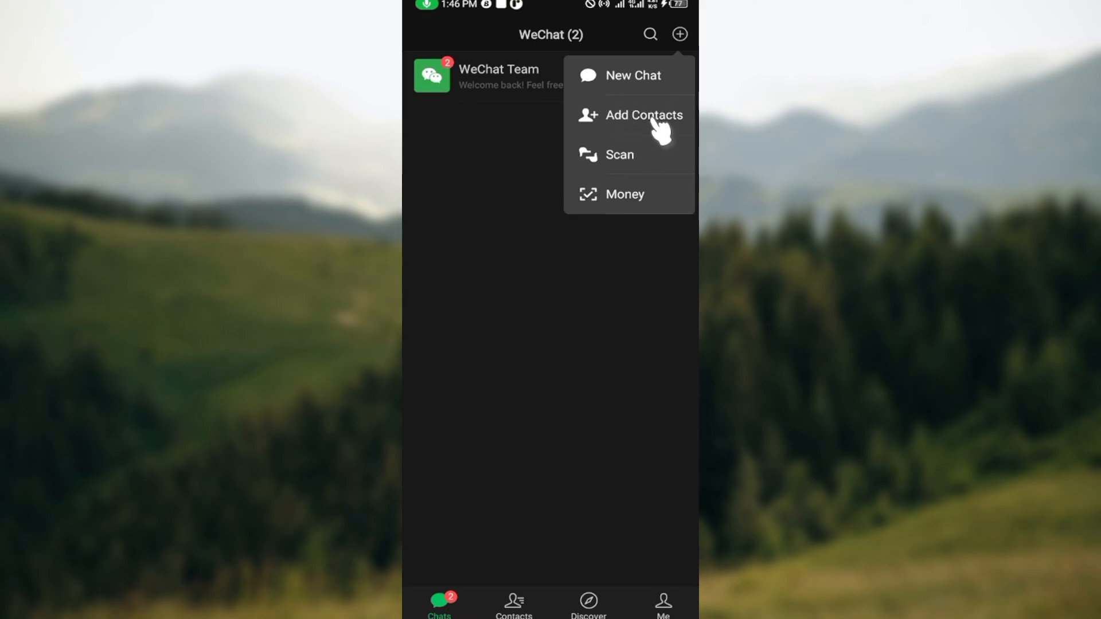
mouse_move(627, 204)
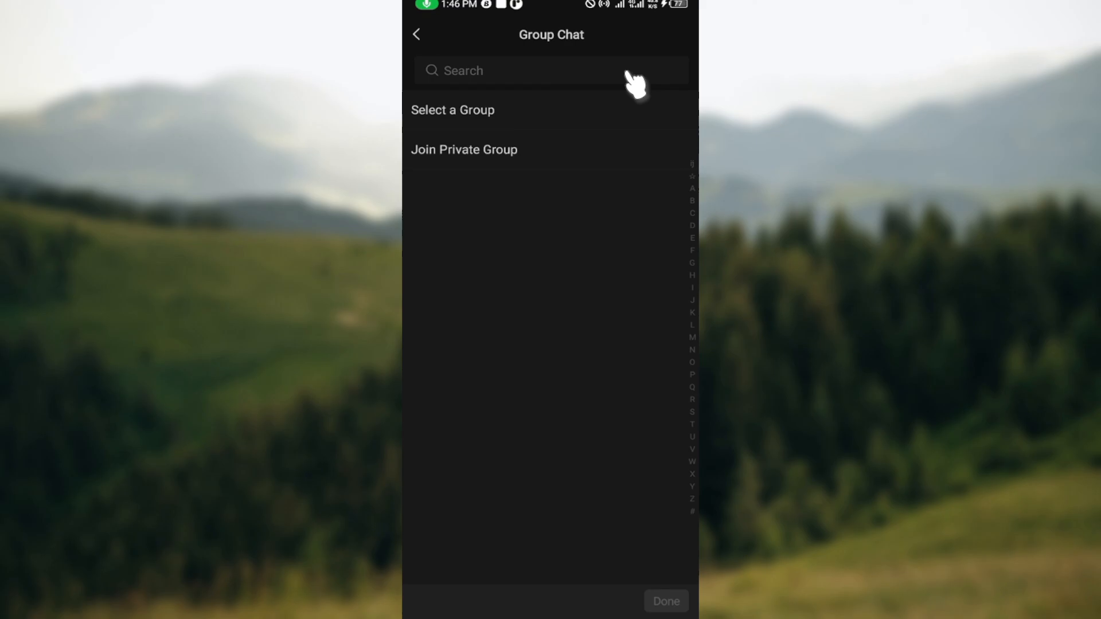
mouse_move(571, 252)
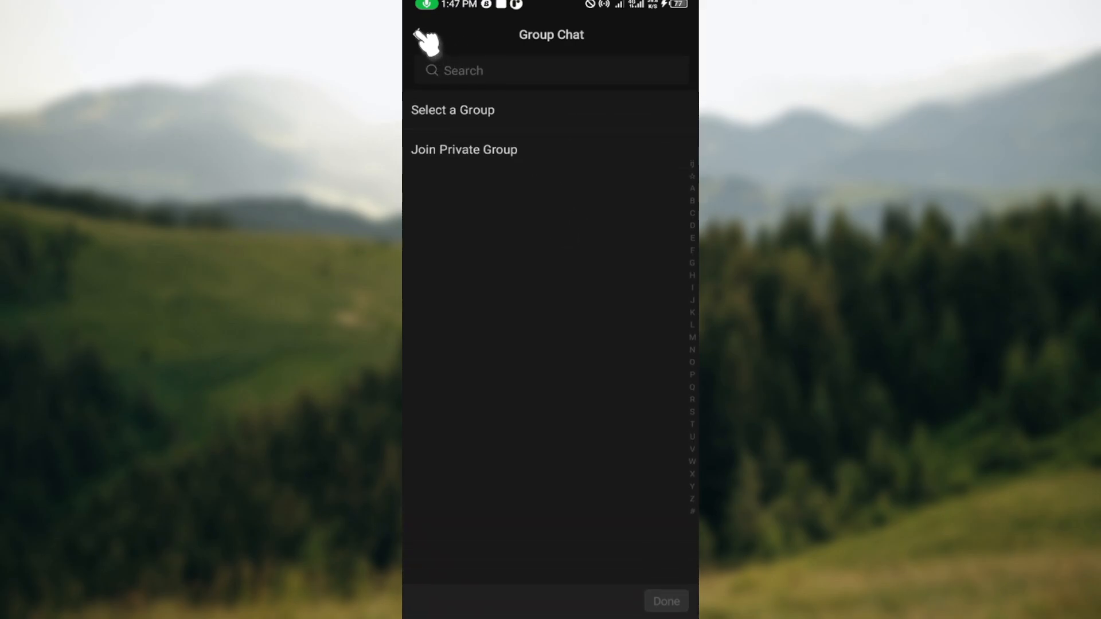
click(427, 36)
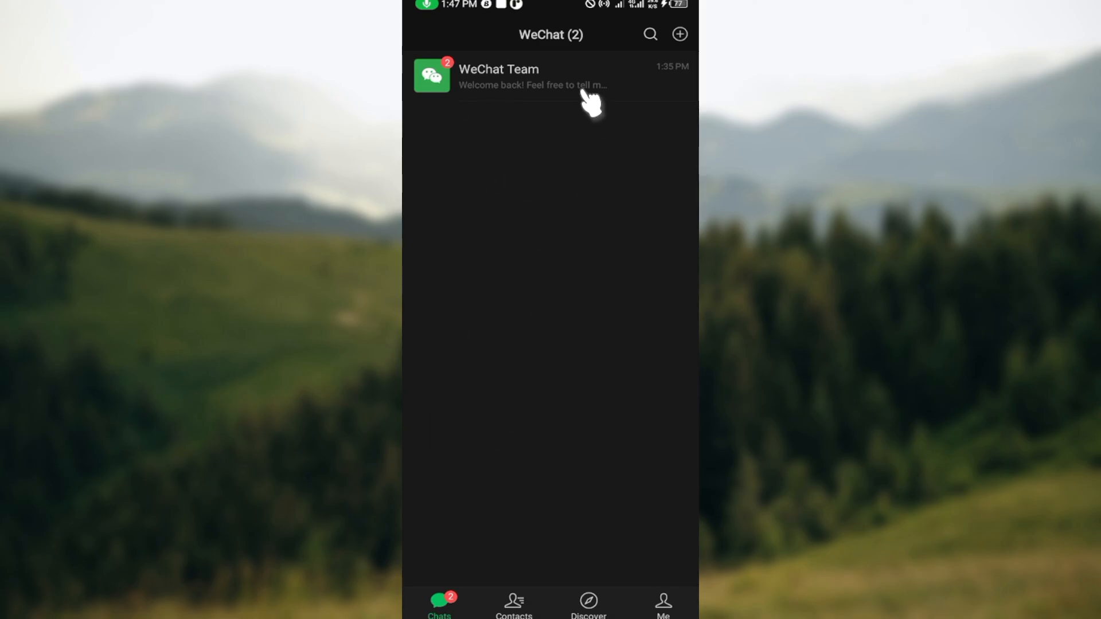
mouse_move(496, 133)
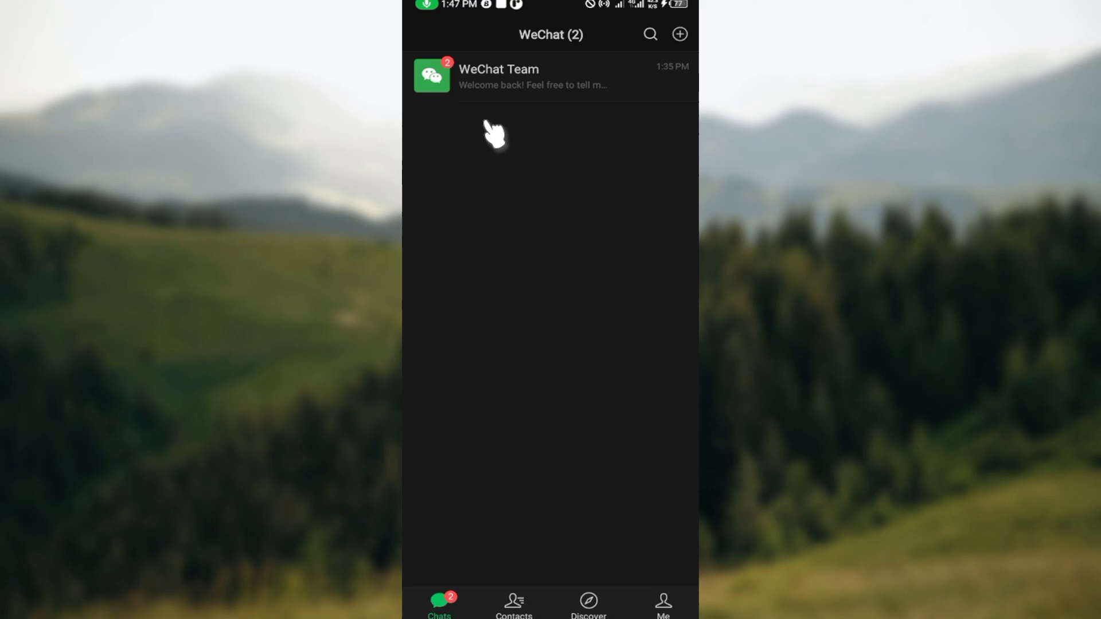
mouse_move(608, 421)
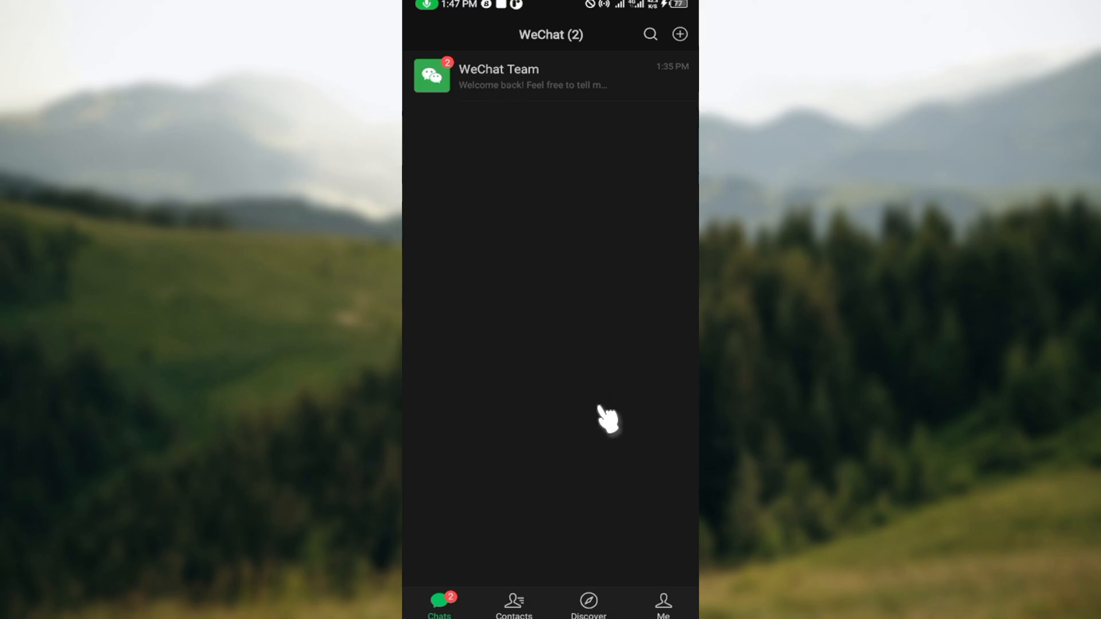
mouse_move(506, 576)
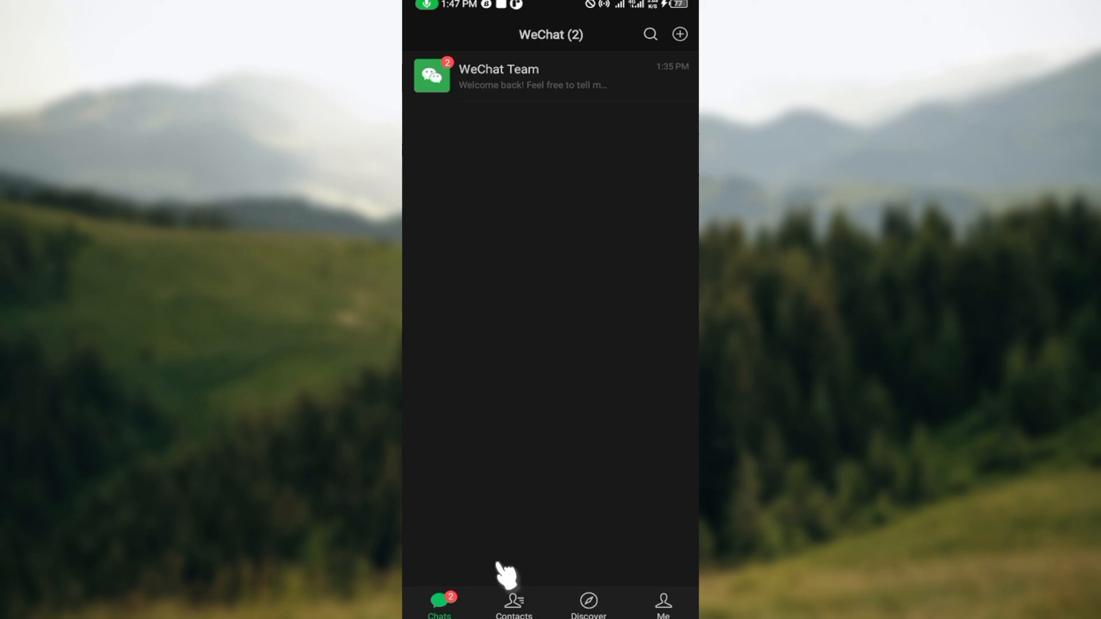
click(514, 609)
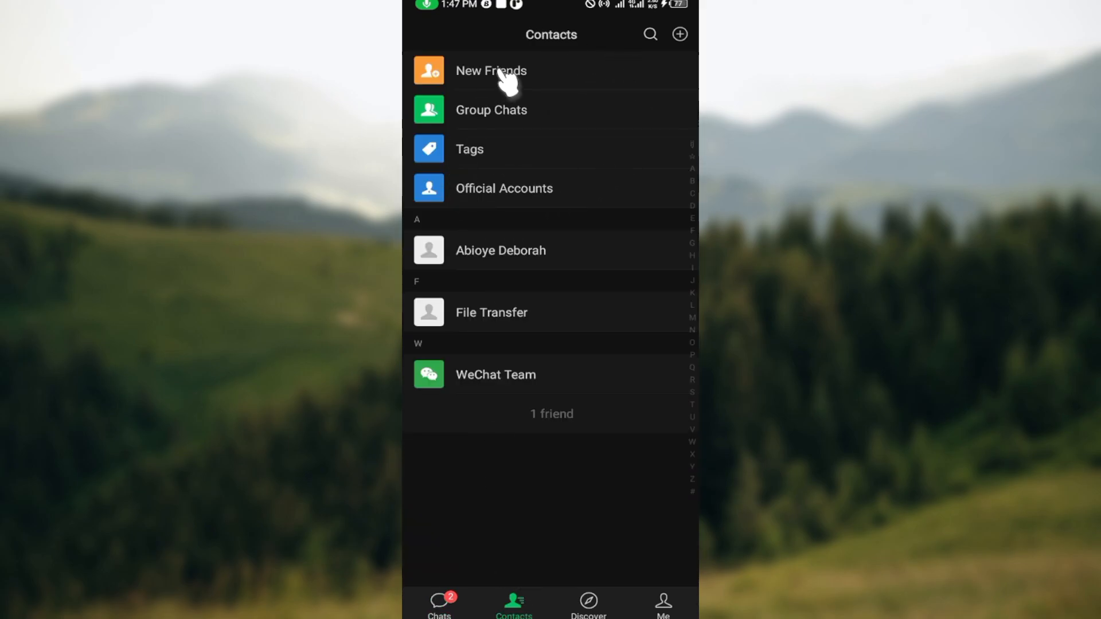
Step: Go to New Friends and choose Mobile Contacts, raising the contacts access prompt
click(490, 70)
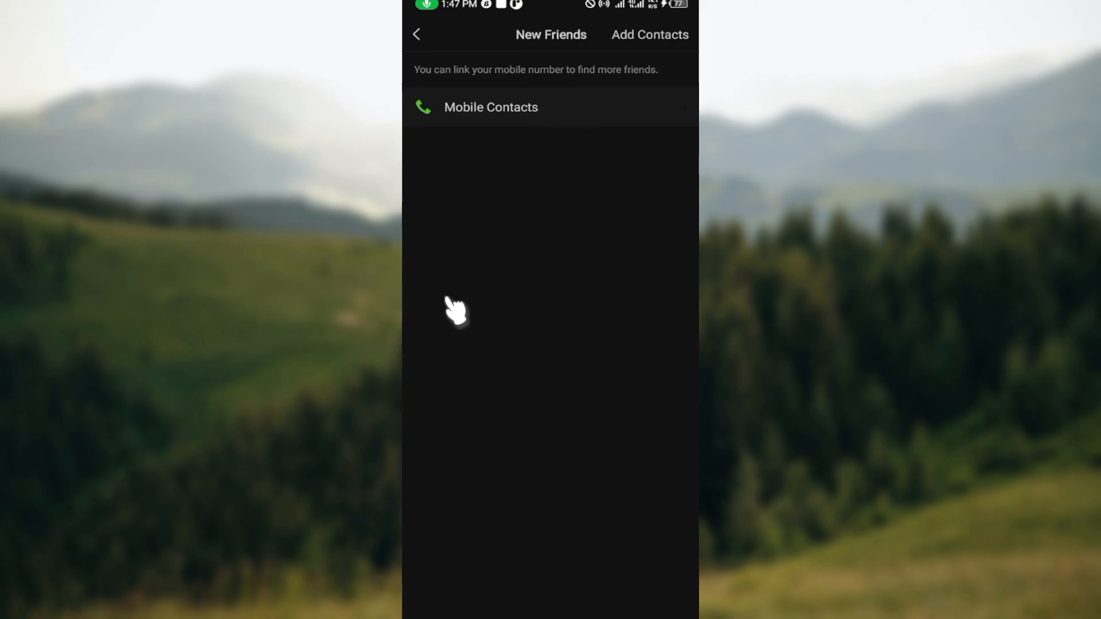
mouse_move(685, 152)
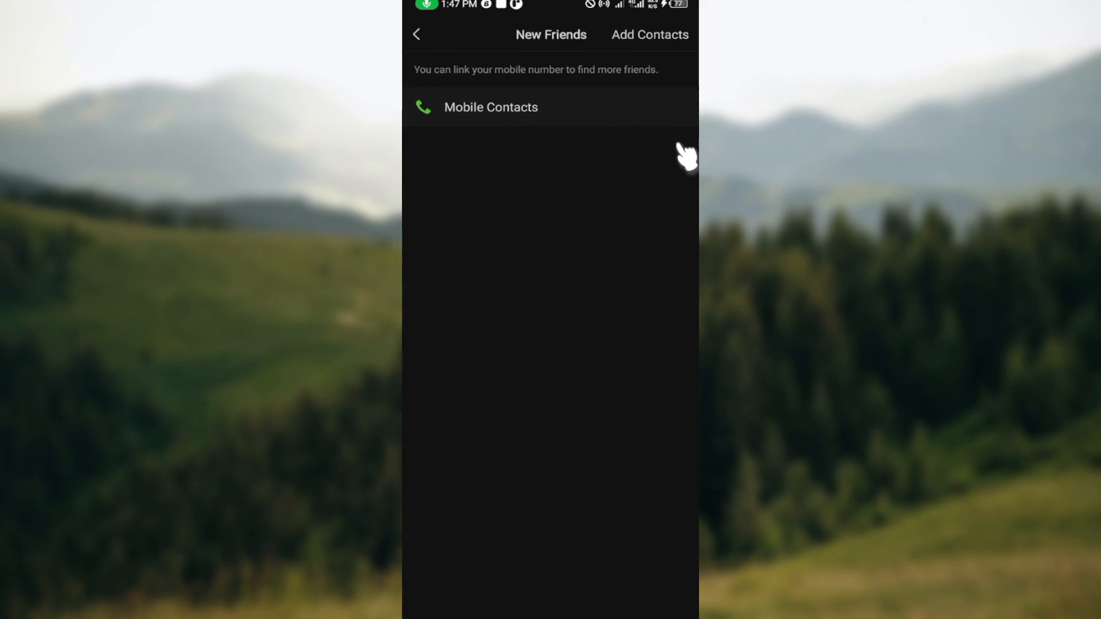
click(490, 108)
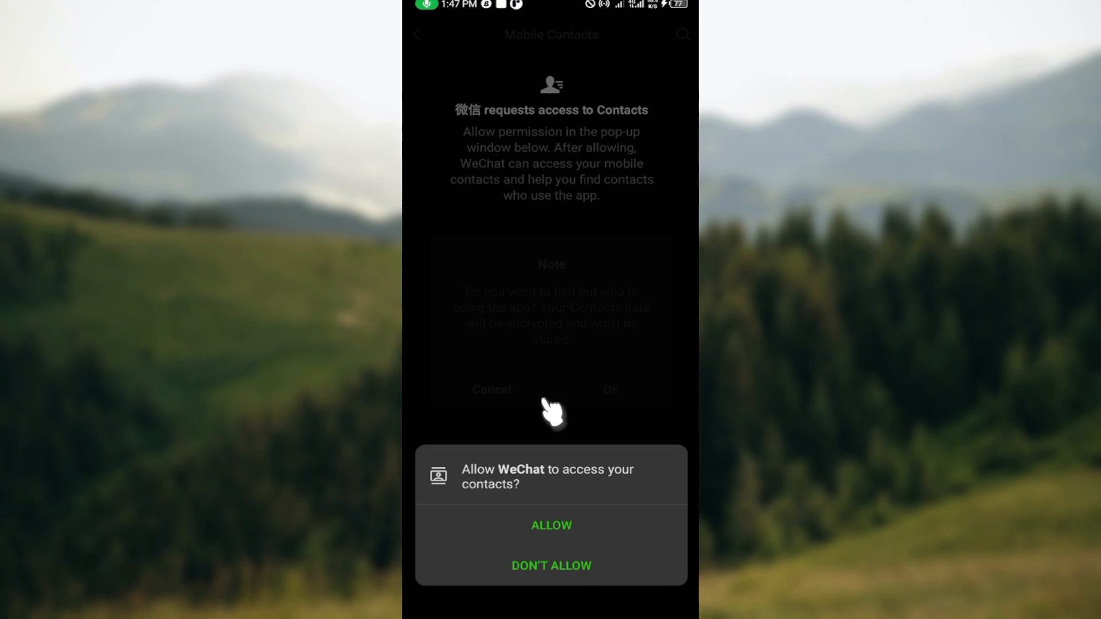
Step: Allow contacts access and confirm the note so phone contacts start loading
click(552, 525)
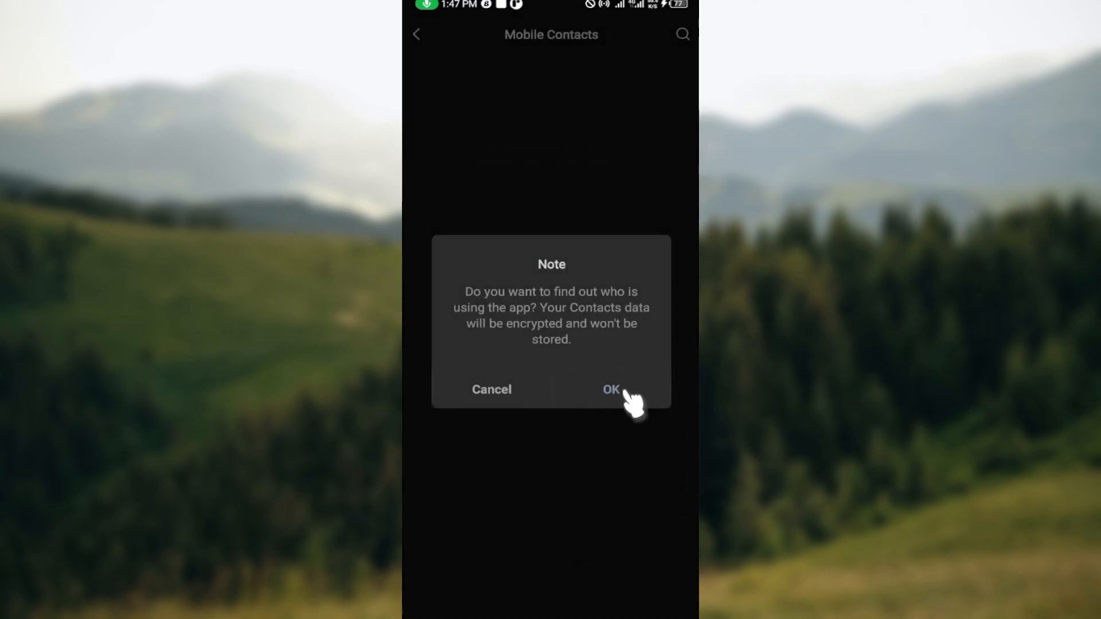
click(610, 390)
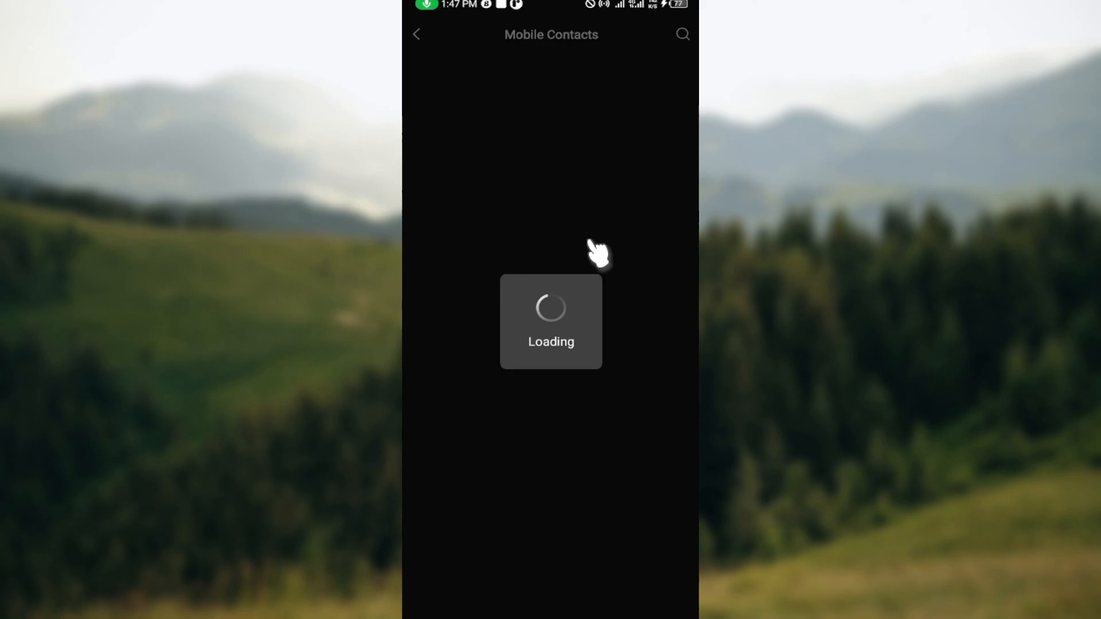
mouse_move(588, 242)
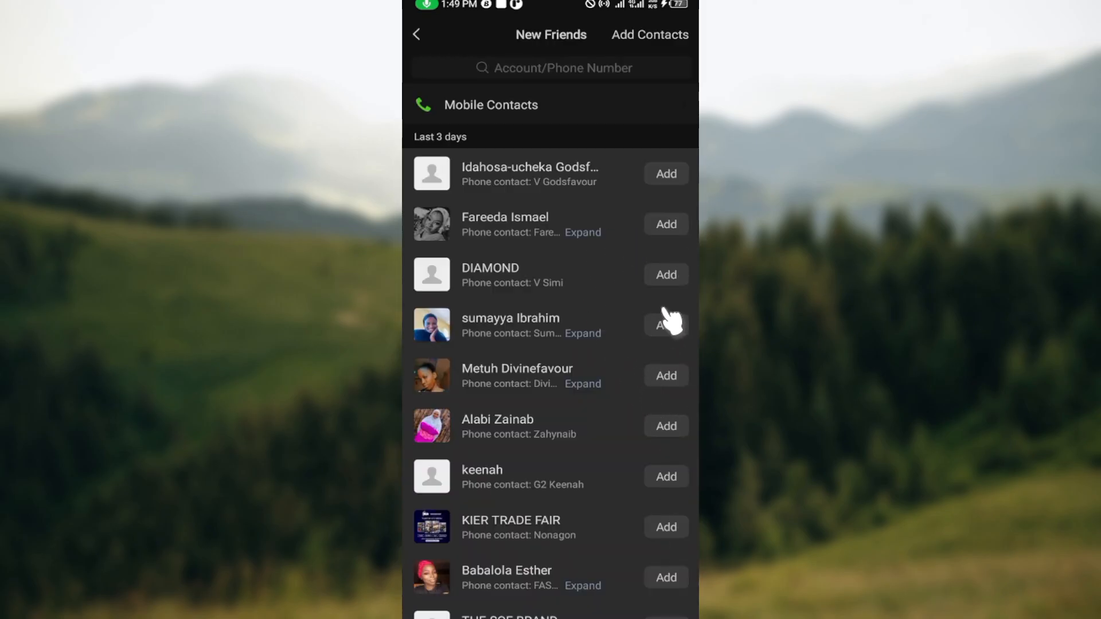
mouse_move(665, 349)
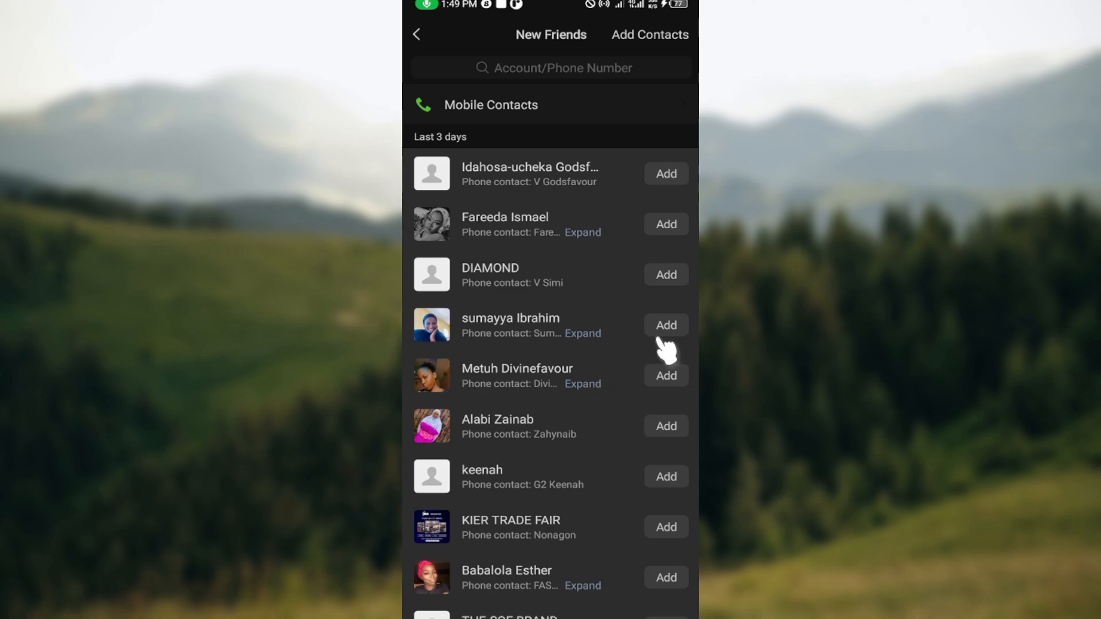
mouse_move(687, 242)
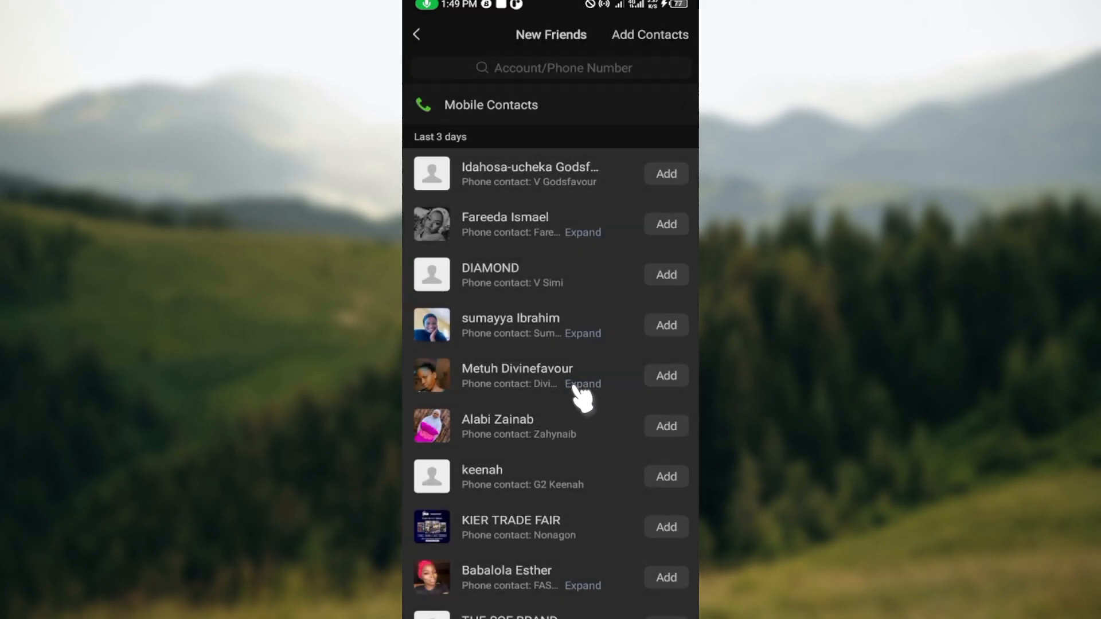
mouse_move(496, 222)
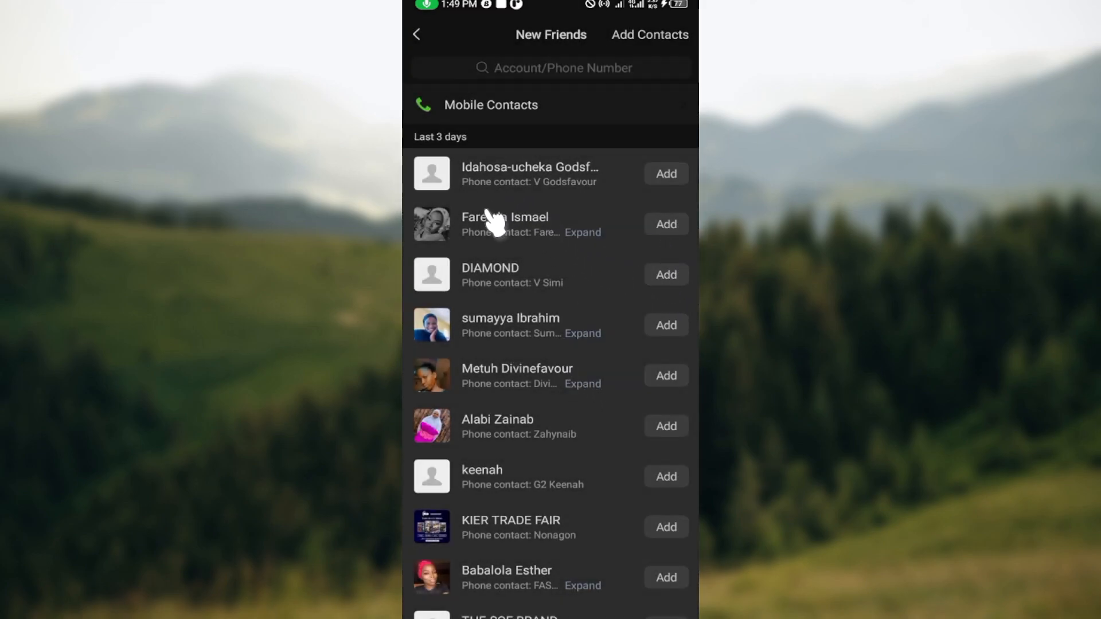
click(664, 224)
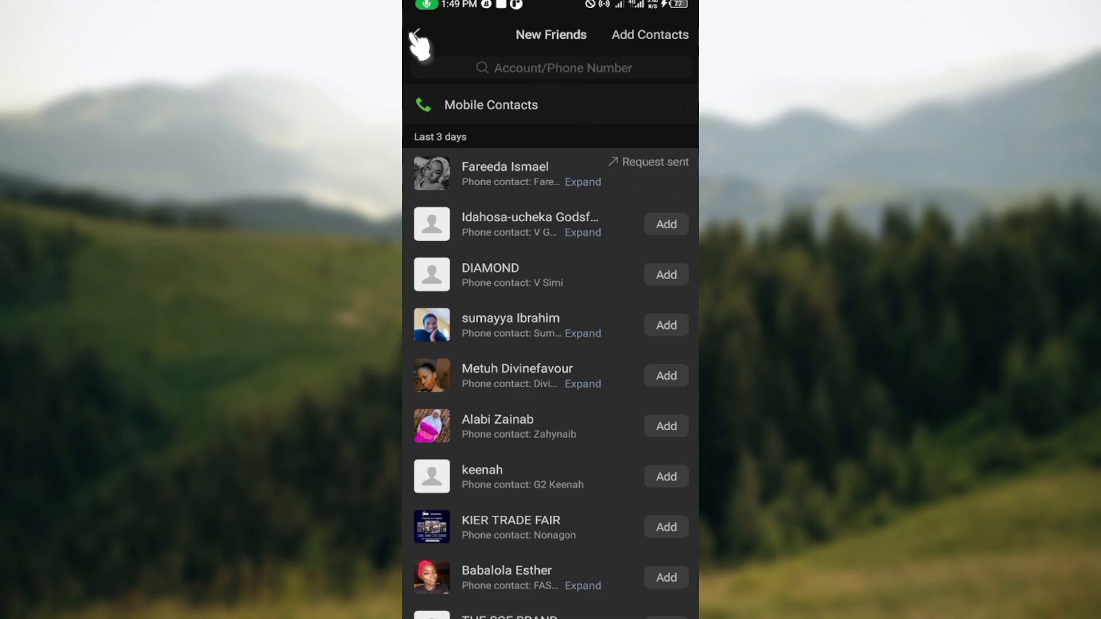
Step: Return to Chats, glance at the WeChat Team conversation, and go back to the list
click(419, 34)
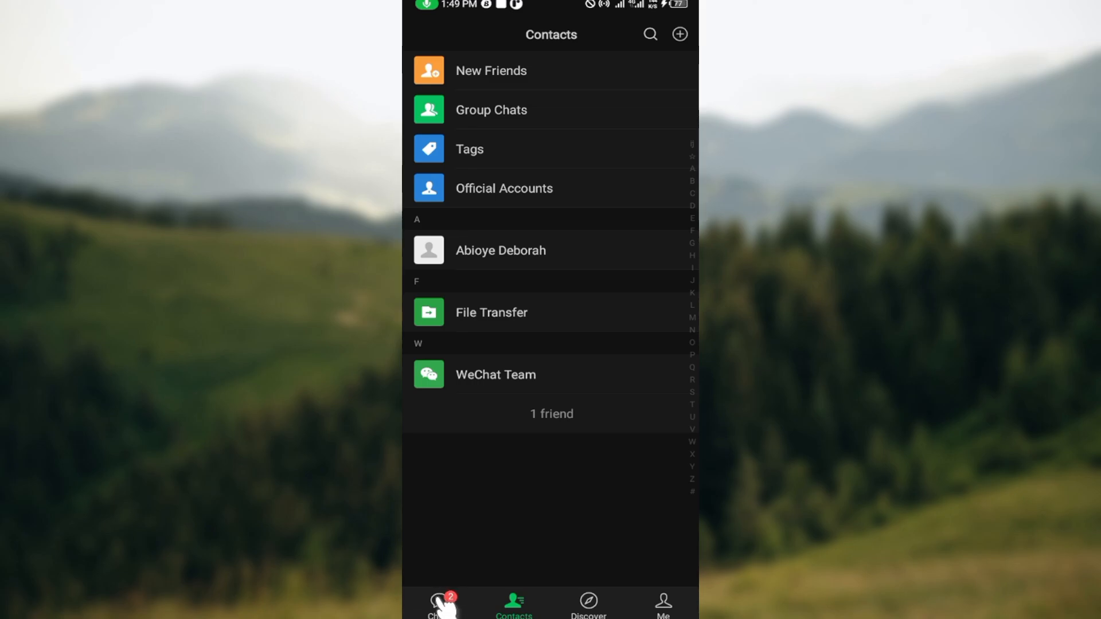
click(440, 608)
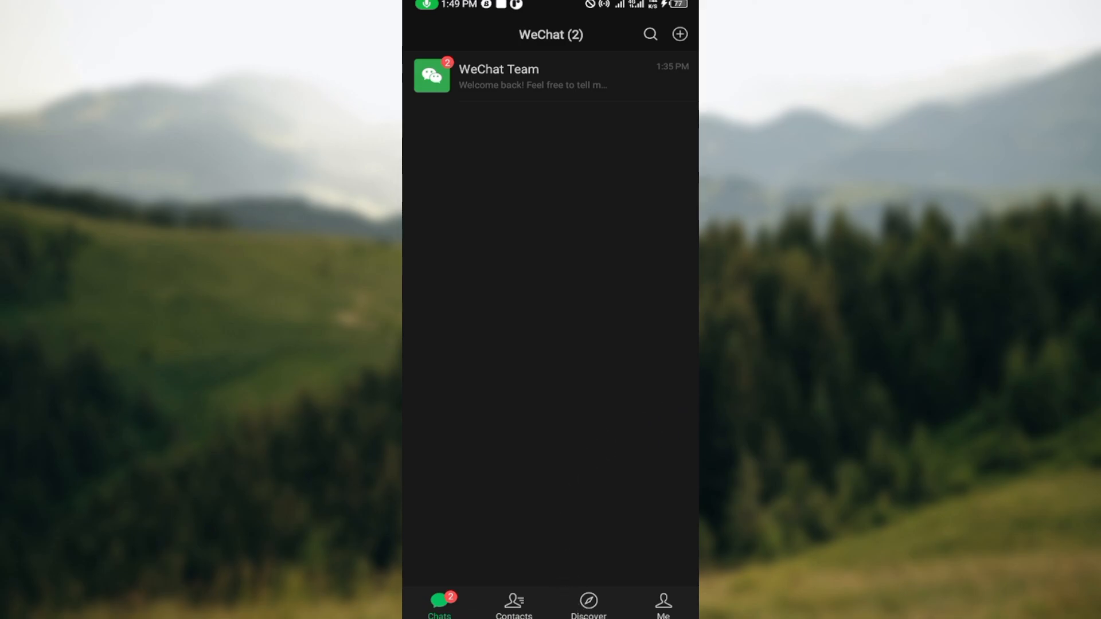
mouse_move(558, 60)
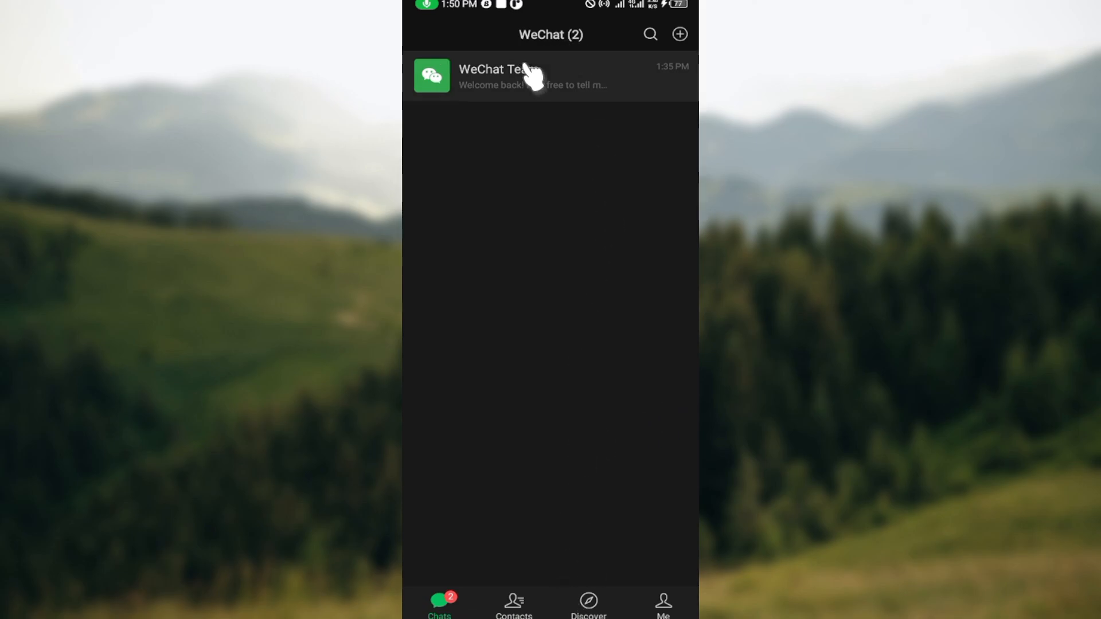
click(531, 76)
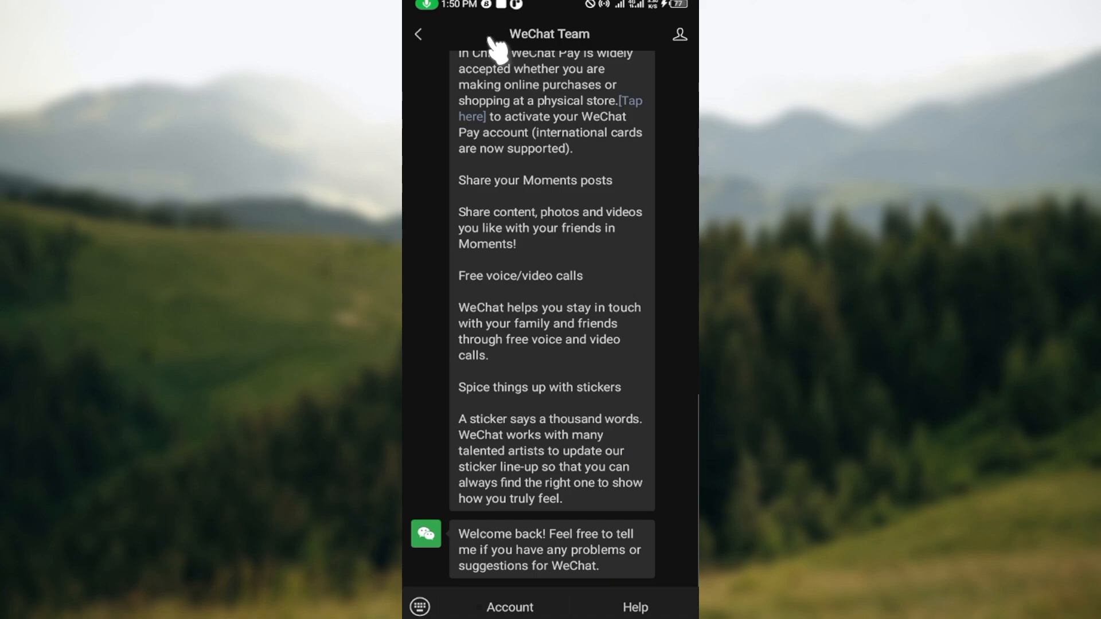
click(419, 33)
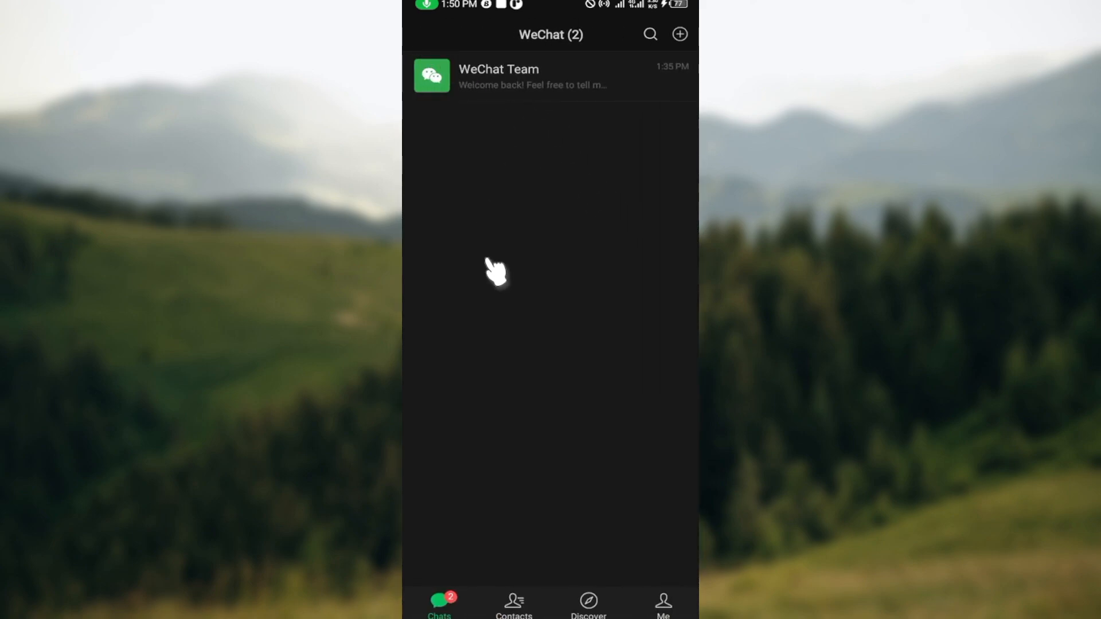
mouse_move(541, 208)
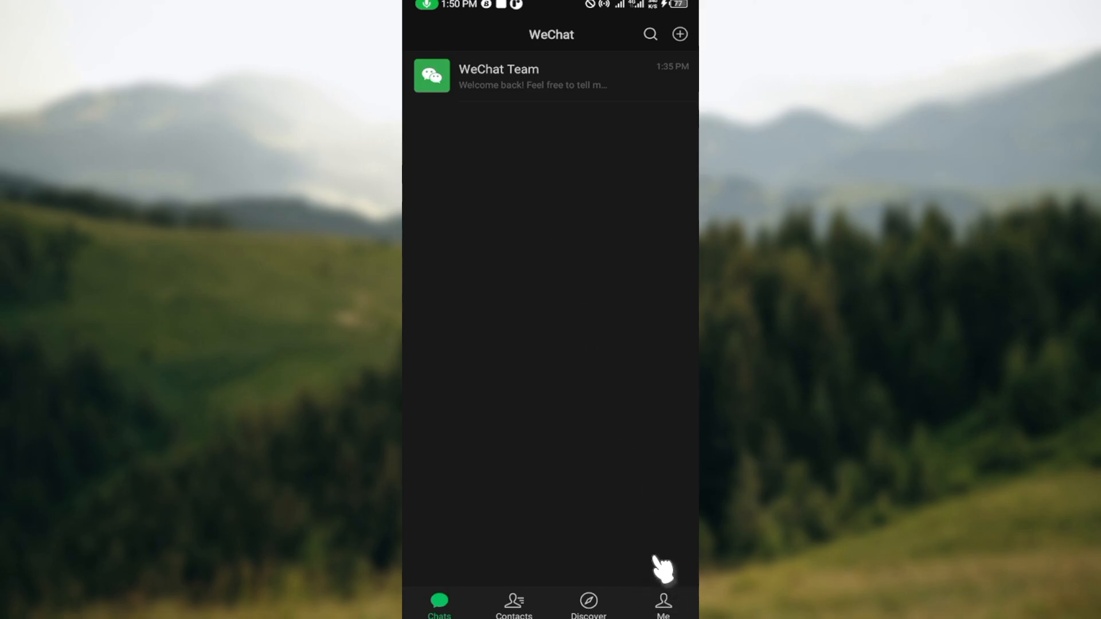
mouse_move(632, 559)
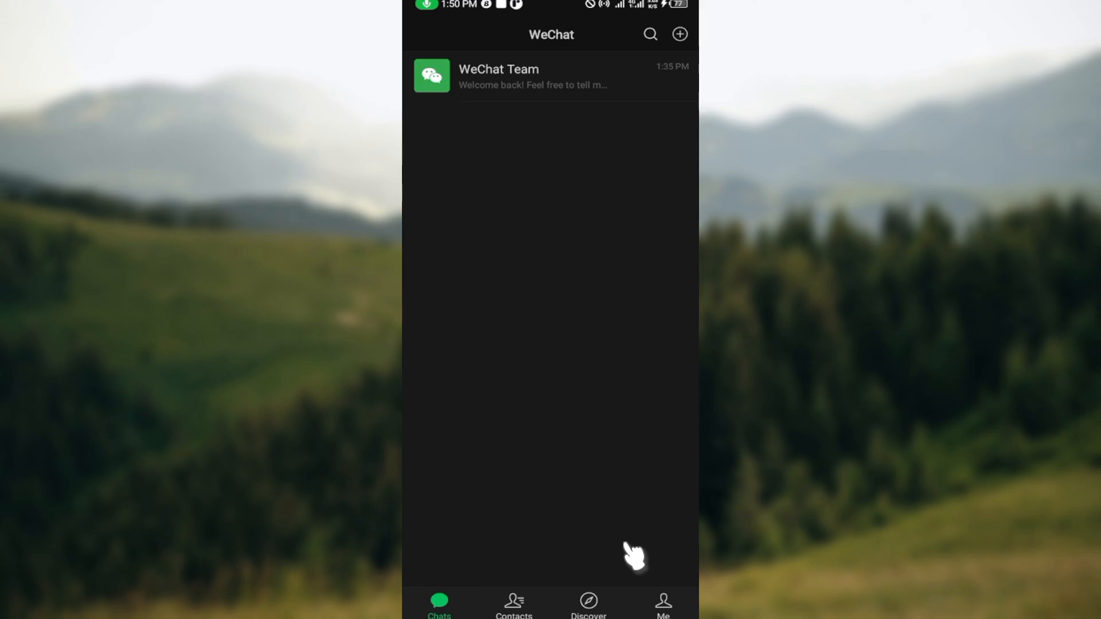
mouse_move(557, 274)
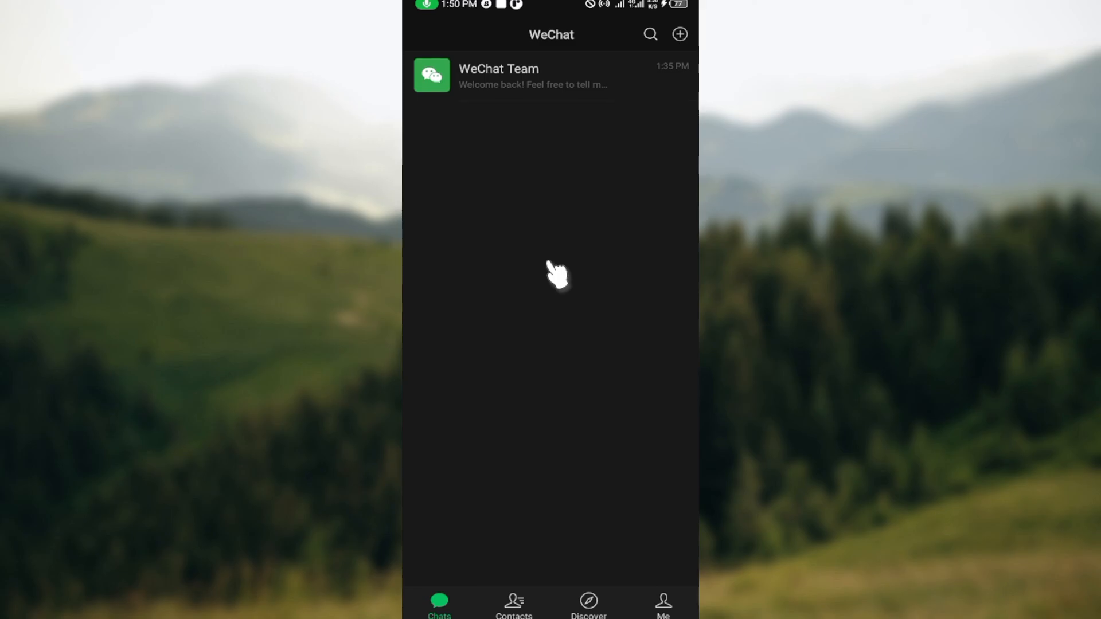
mouse_move(514, 586)
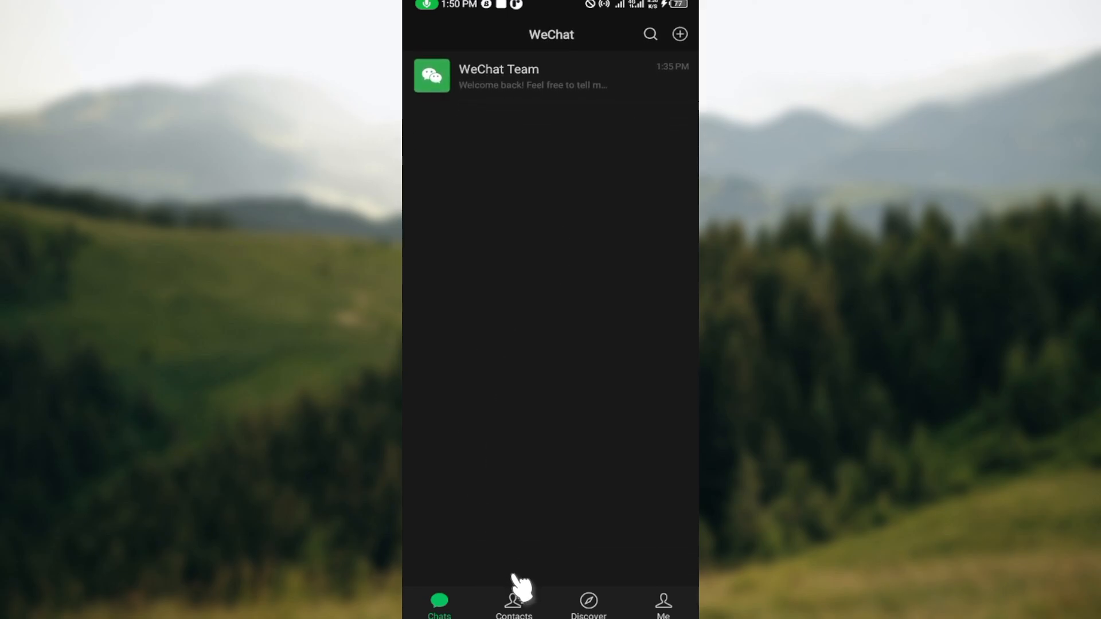
mouse_move(509, 597)
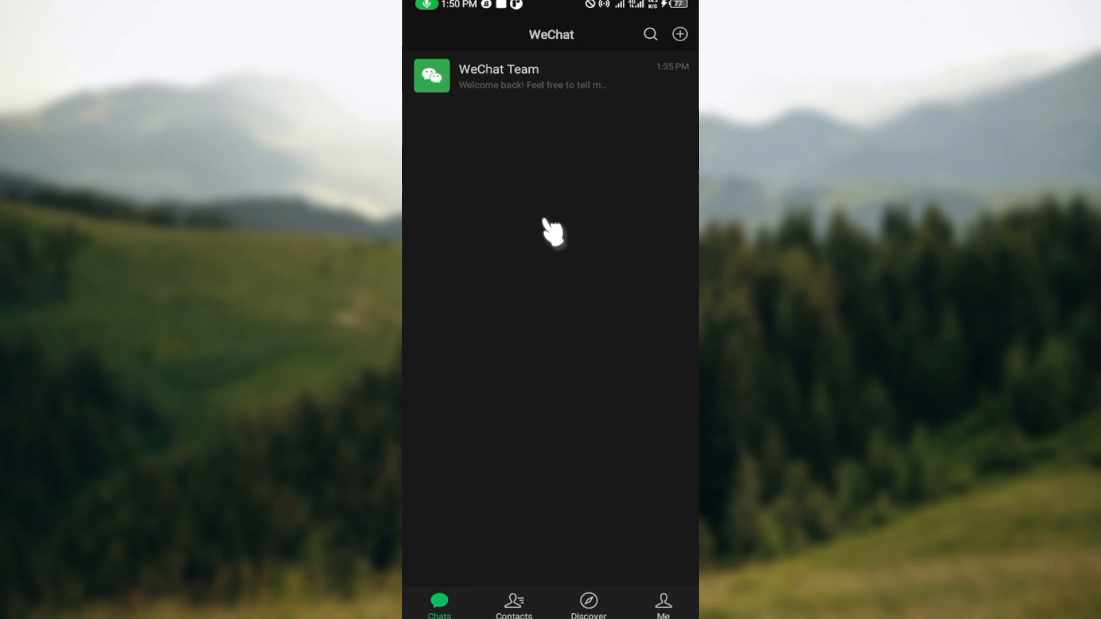
mouse_move(583, 190)
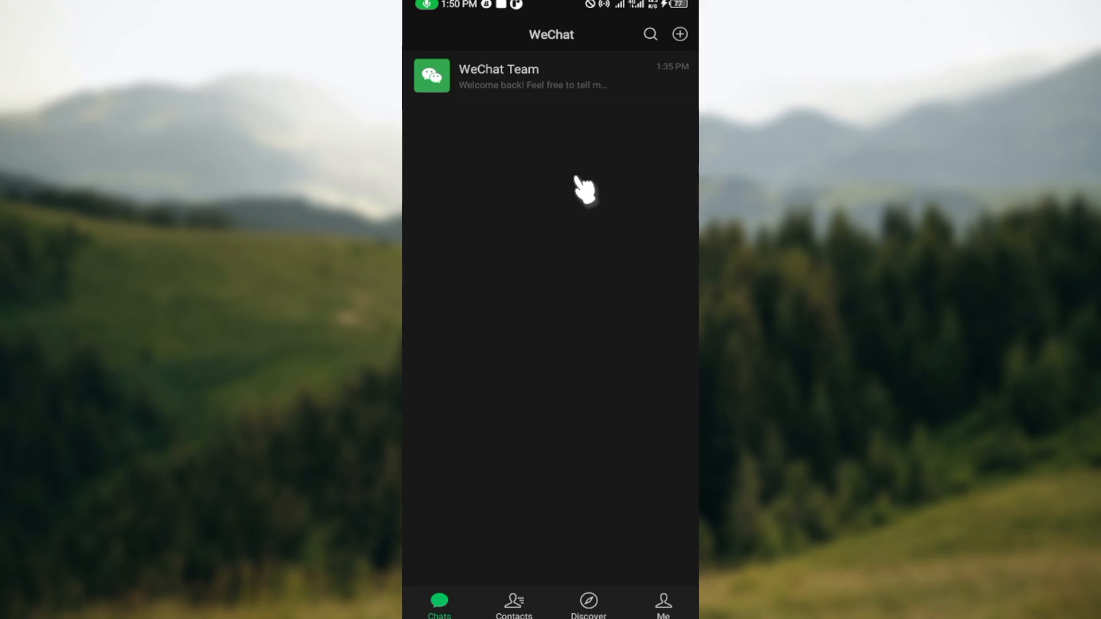